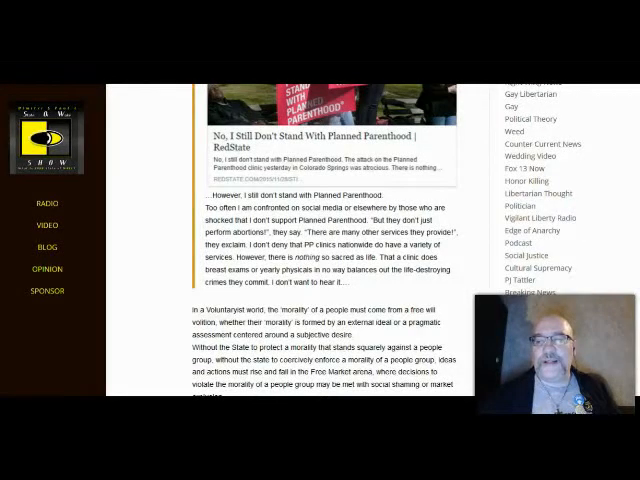
Step: Scroll down past the quoted excerpt to the 'In a Voluntaryist world' paragraphs
scroll("down", 3)
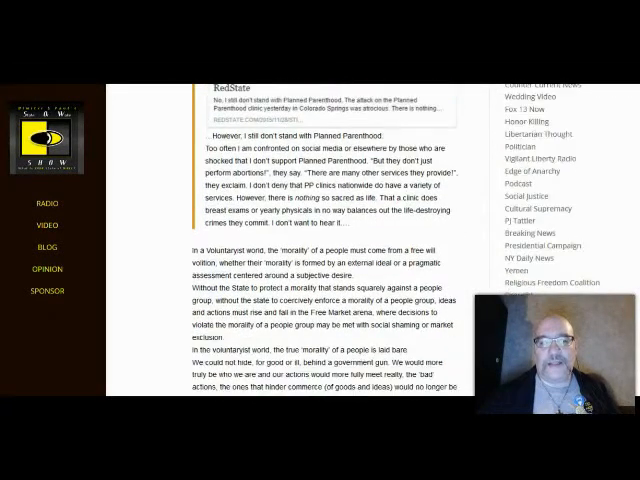
scroll("down", 3)
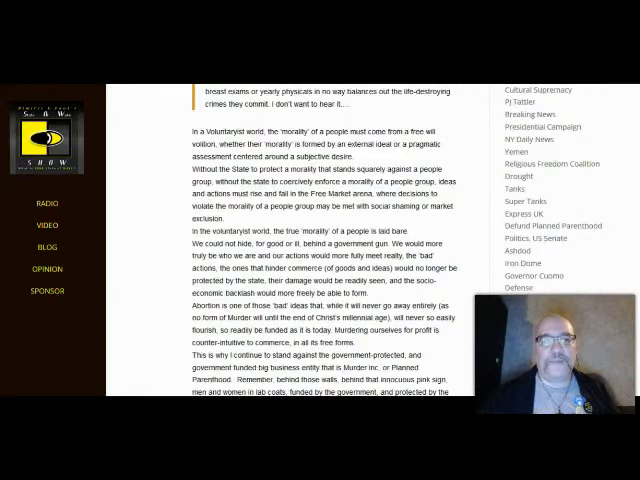
scroll("down", 3)
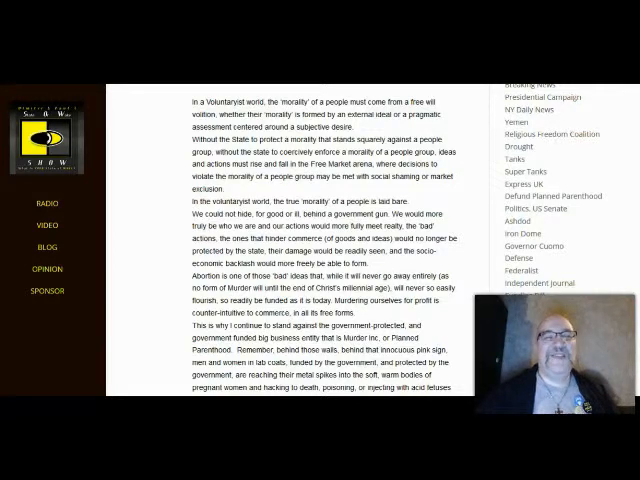
Step: Scroll up slightly to show the blockquote's closing lines above the Voluntaryist paragraphs
scroll("up", 3)
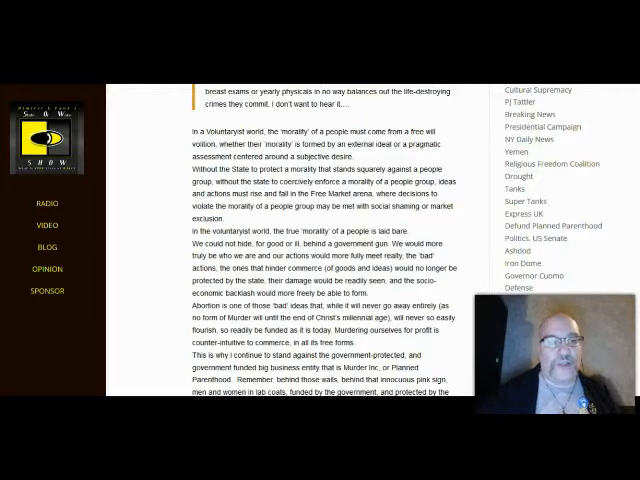
Step: Scroll down to the Murder Inc paragraphs and the 'abortion fetuses' search image
scroll("down", 3)
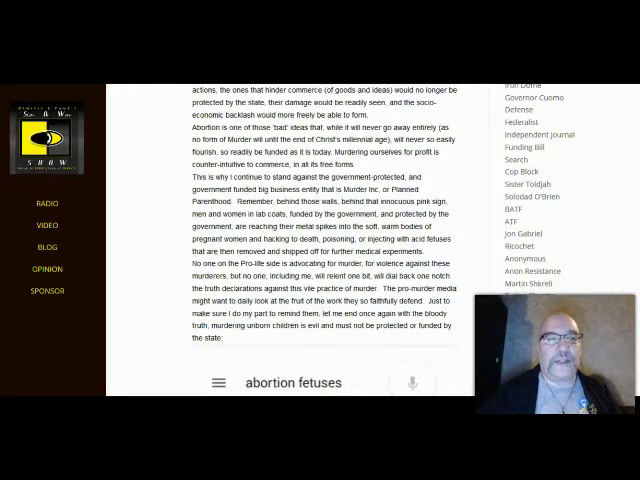
Step: Scroll down to the pro-life paragraph and dismiss the Windows low battery notification
scroll("down", 3)
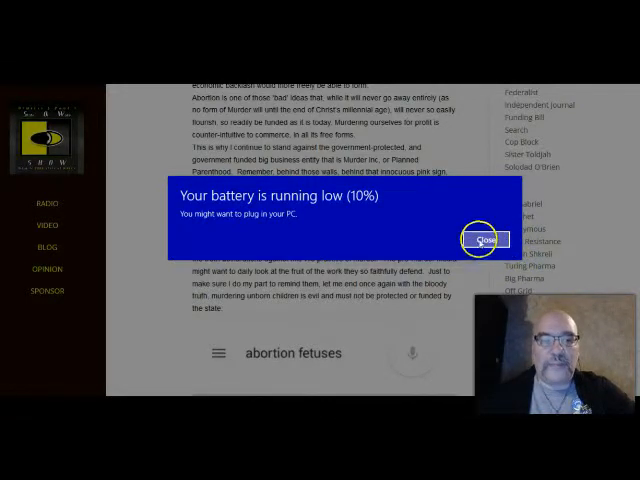
left_click(484, 238)
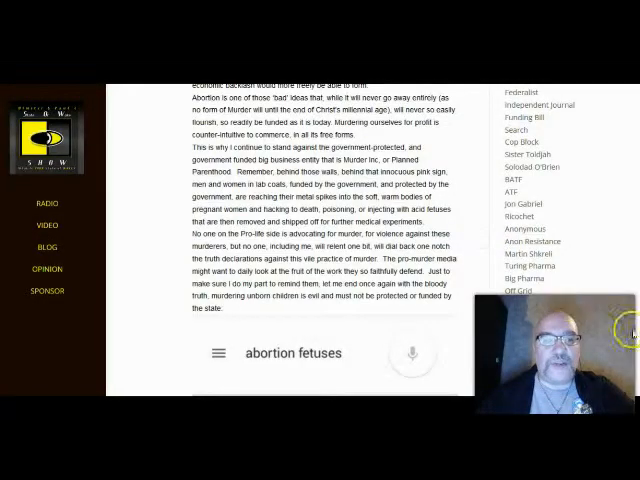